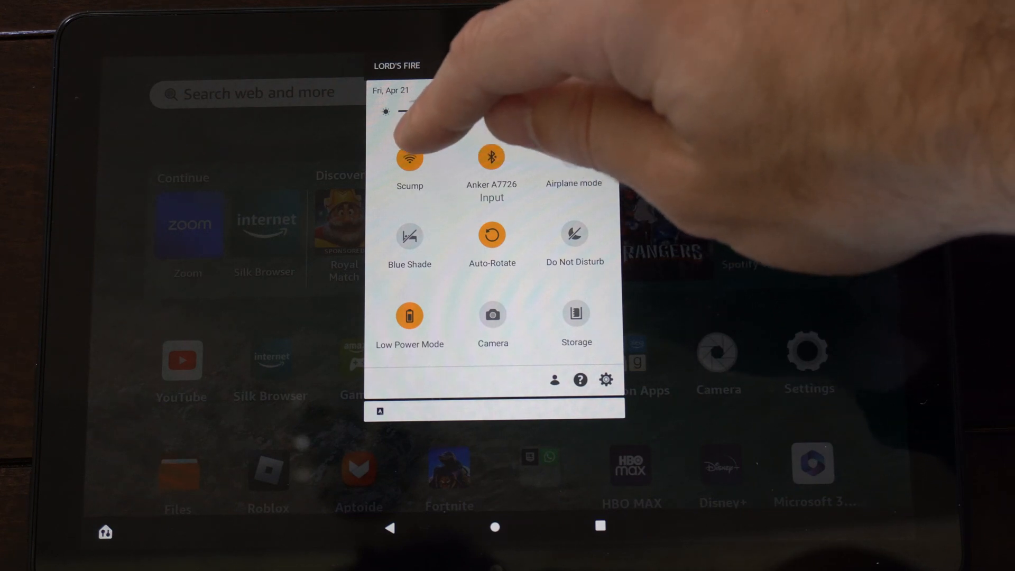
Step: Open Wi-Fi settings from the Scump Wi-Fi tile in Quick Settings
click(409, 158)
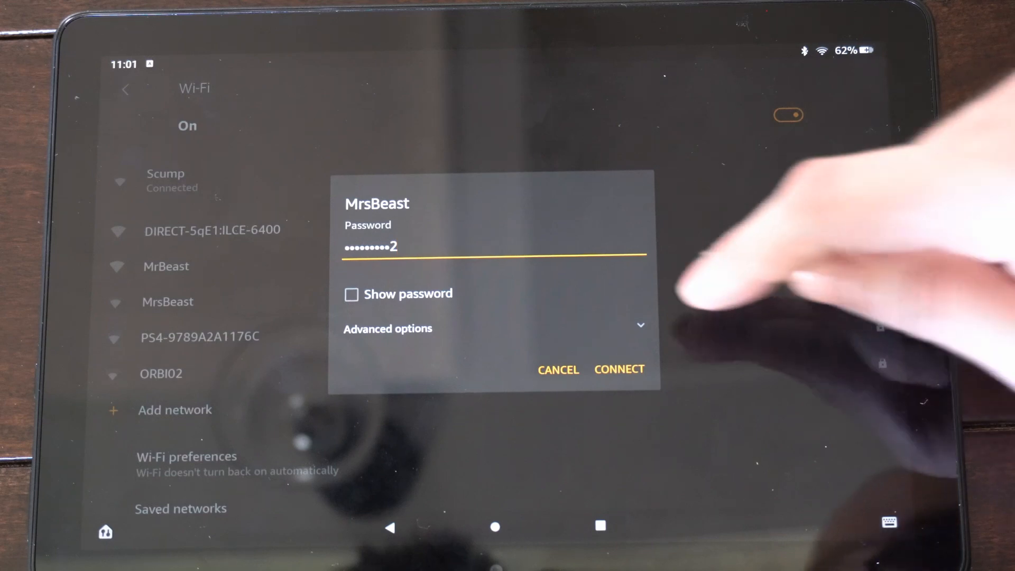
Step: Submit the MrsBeast password and select MrsBeast in the network list
click(620, 369)
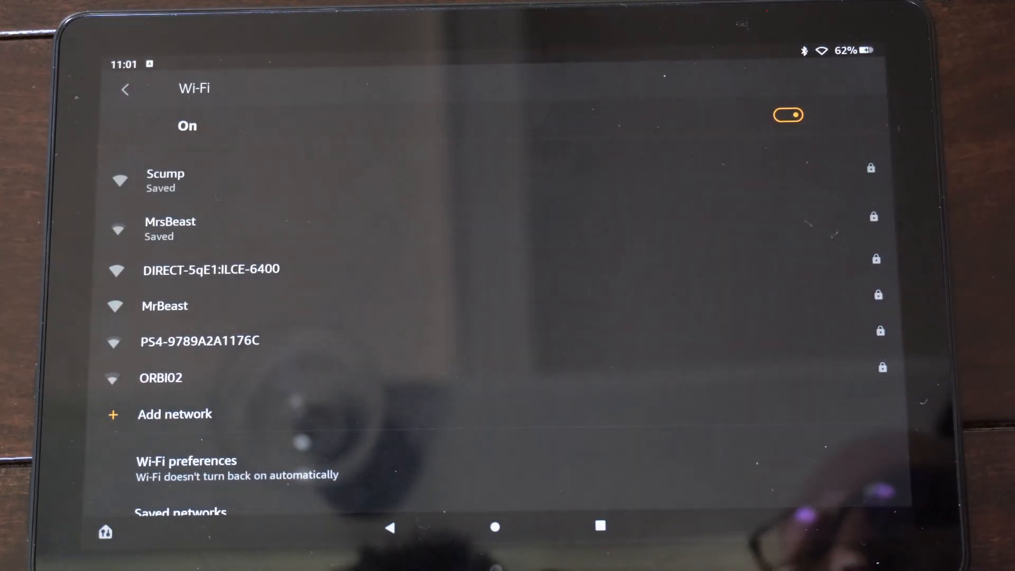
click(171, 229)
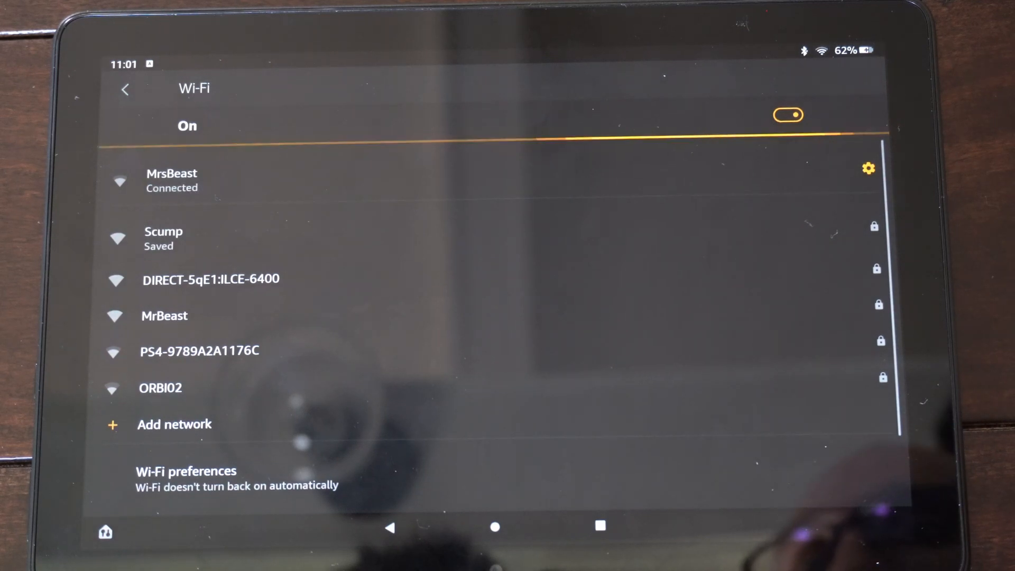